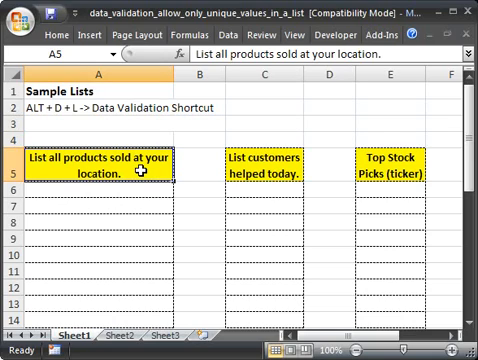
mouse_move(252, 170)
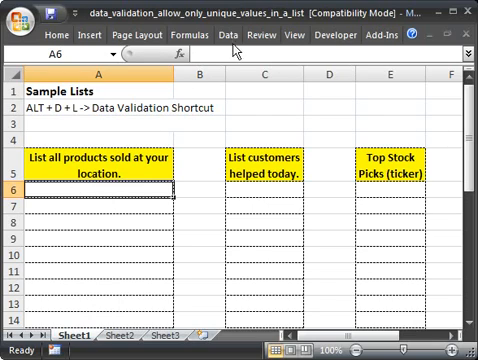
Open Data Validation for cell A6 with Alt+D, L and set Allow to Custom
click(224, 36)
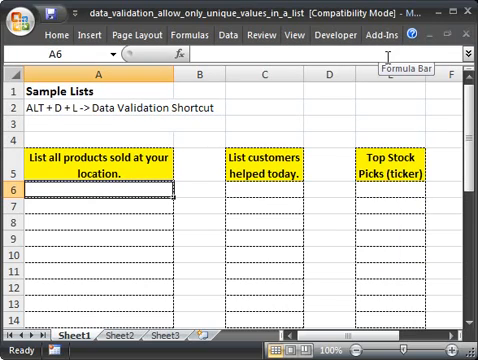
key(alt+d+l)
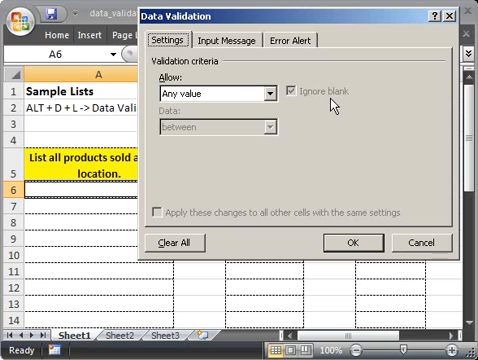
mouse_move(456, 25)
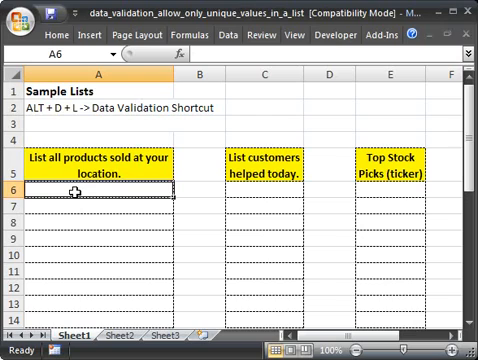
key(alt+d)
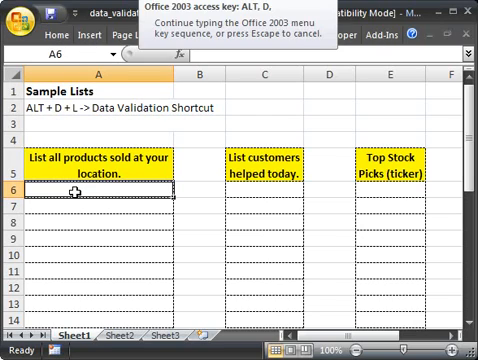
key(l)
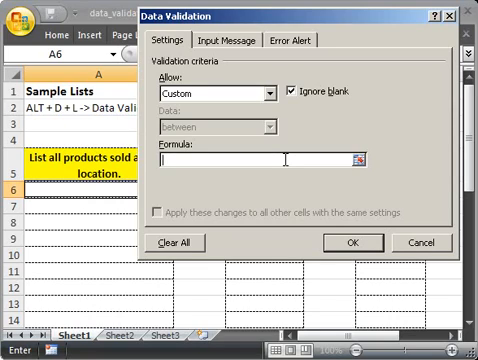
Start the formula =countif( and pick A6:A13 as the count range
text(=)
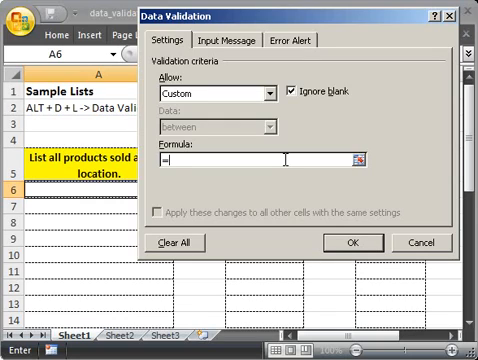
text(count)
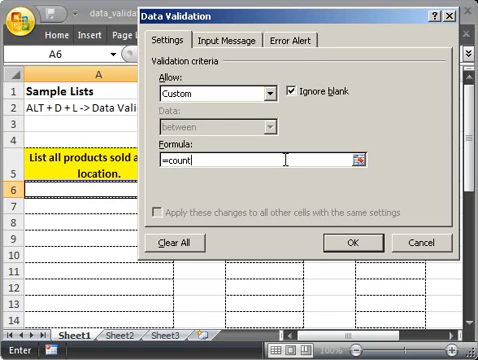
text(if)
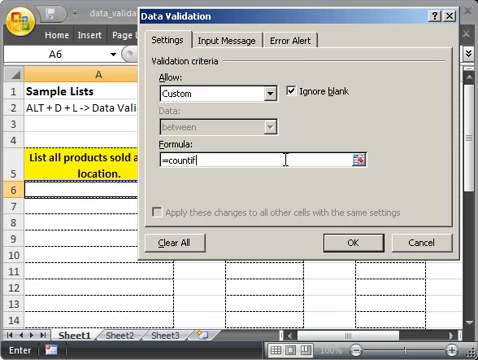
text(()
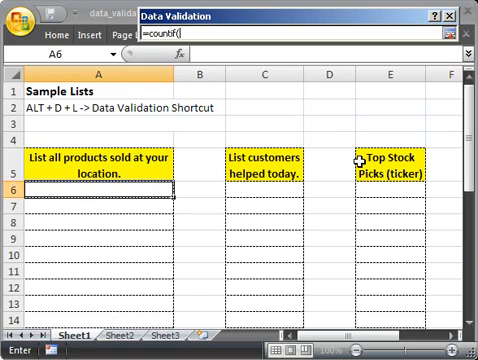
click(107, 194)
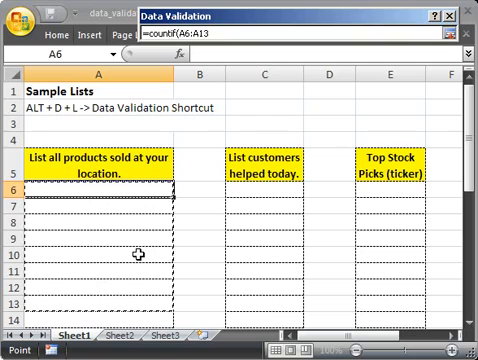
Finish the rule as =COUNTIF(A6:A13,A6)=1
text(,A6)
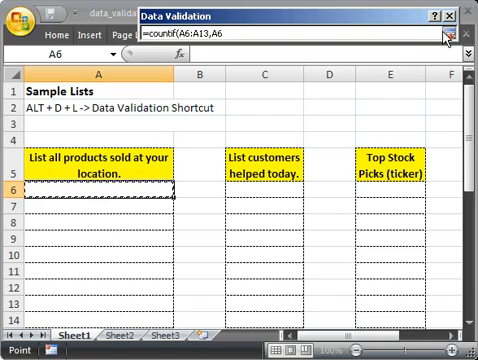
click(454, 38)
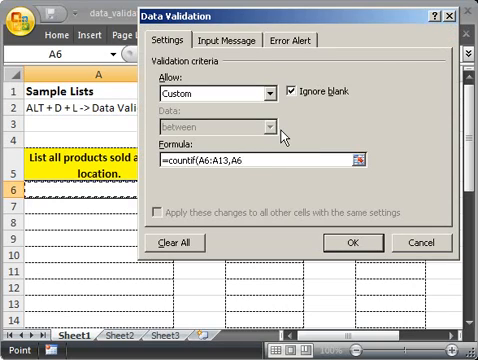
text(,)
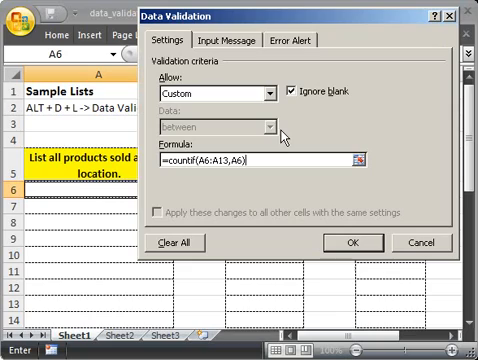
text(=1)
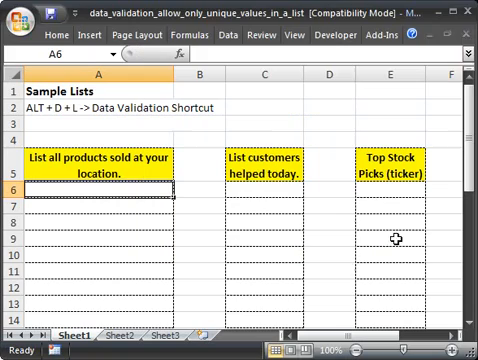
Check that cell A9's validation rule reads =COUNTIF($A$6:$A$13,A9)=1
click(112, 205)
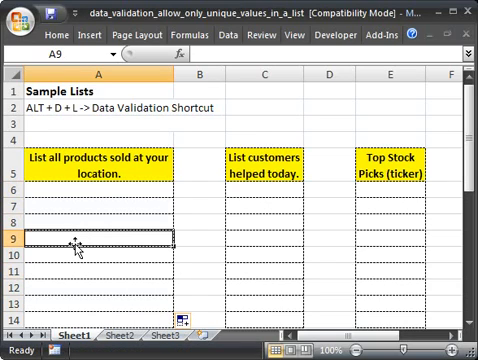
key(alt+d+l)
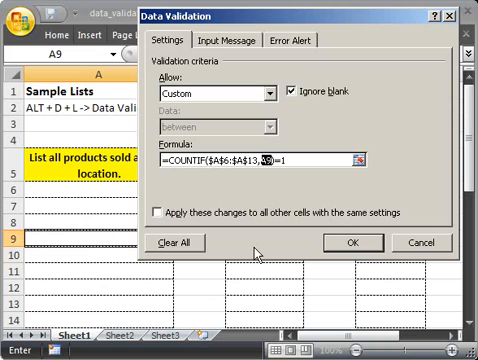
mouse_move(427, 247)
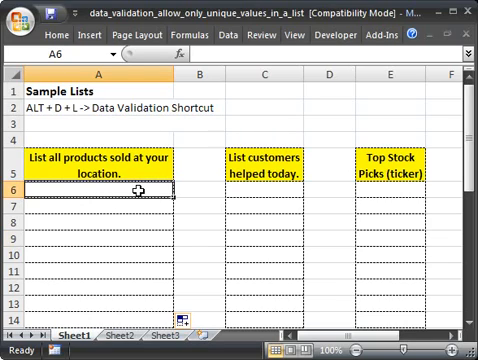
Enter Product 1, Product 2 and Product 3 in A6:A8, cancelling duplicate test entries
text(Product)
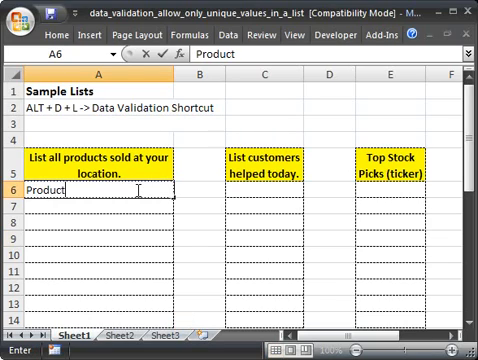
text(Product 1)
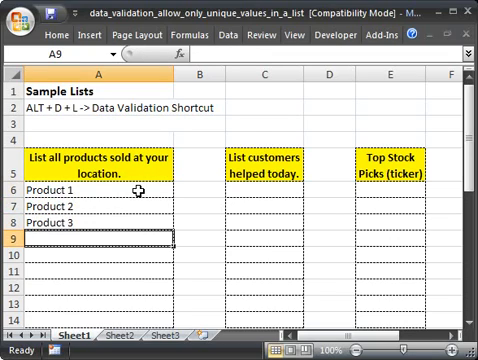
text(Pdocut)
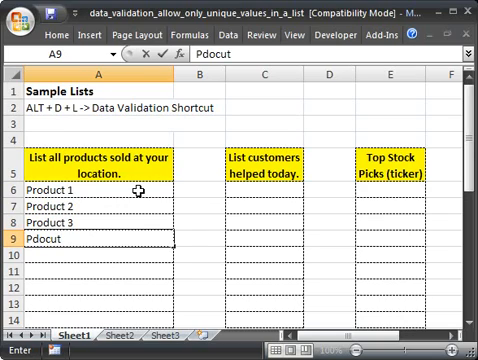
text(1)
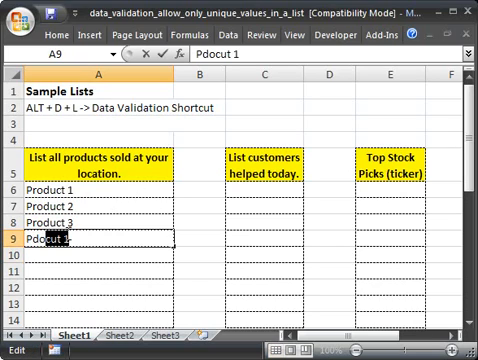
text(Product)
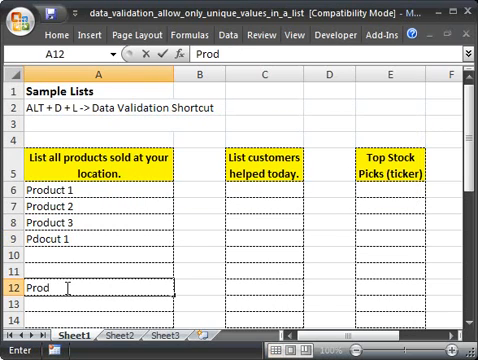
text(uct)
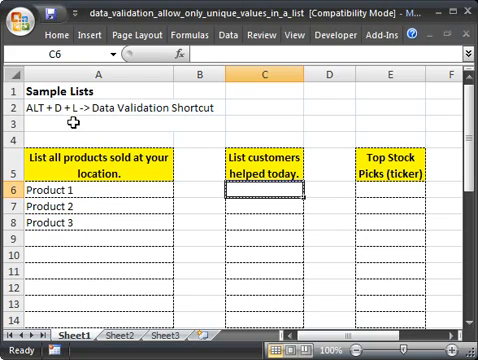
Type the note =COUNTIF(LIST RANGE, Single Cell)=1 in A3, then select E6
text(=COUNTIF(LIST RANGE, Single Cell)=1)
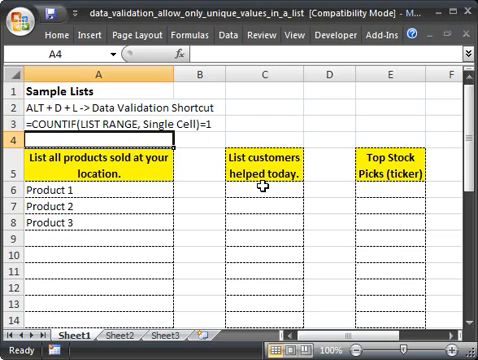
click(388, 188)
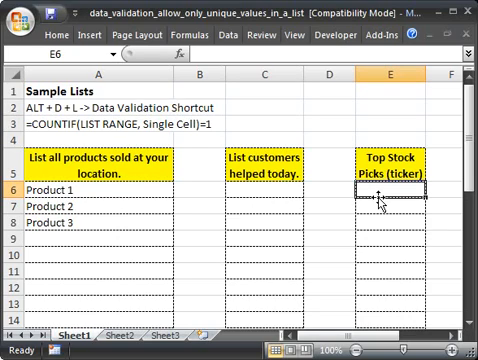
mouse_move(108, 191)
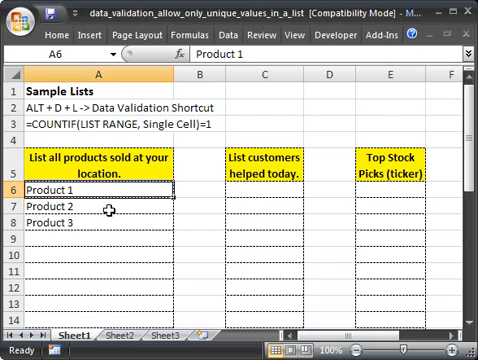
Move to A9 and begin typing 'Produc' to test the uniqueness rule
key(alt+d+l)
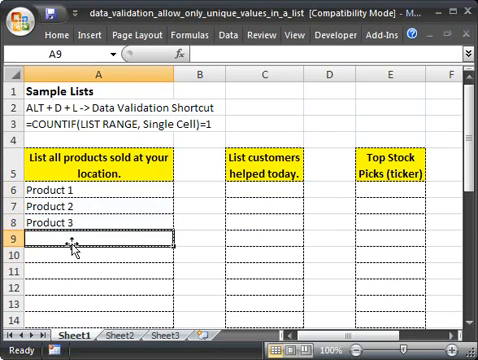
text(Produc)
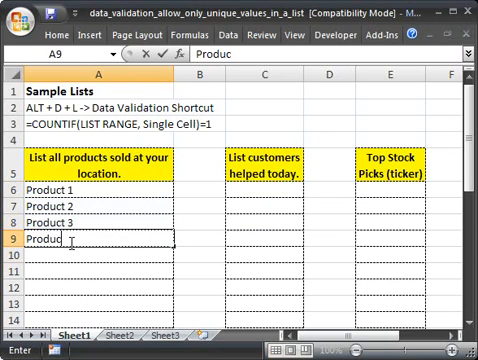